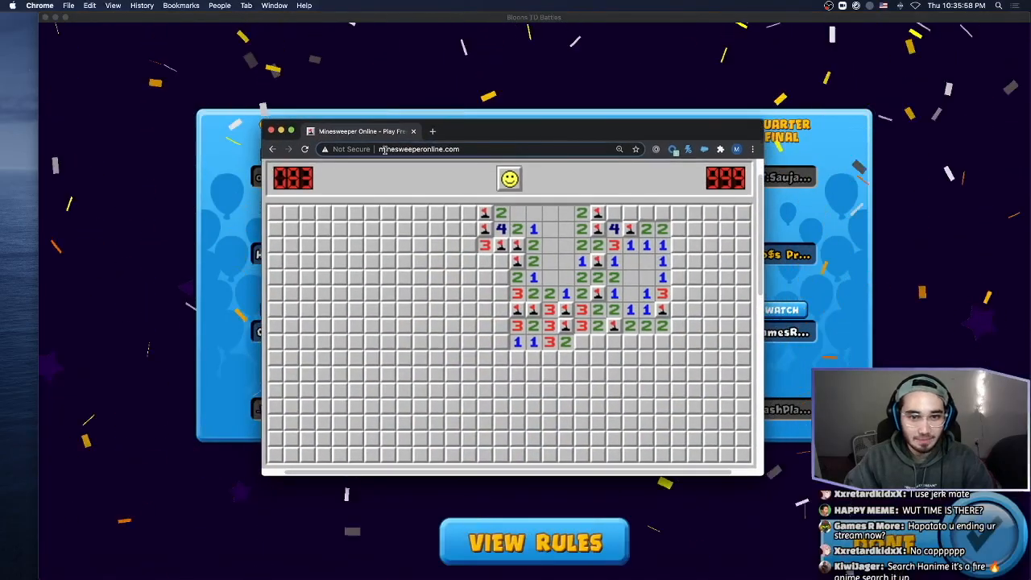
Uncover a square on the expert board that turns out to be a mine, ending the game.
{"action": "left_click", "coordinate": [509, 177]}
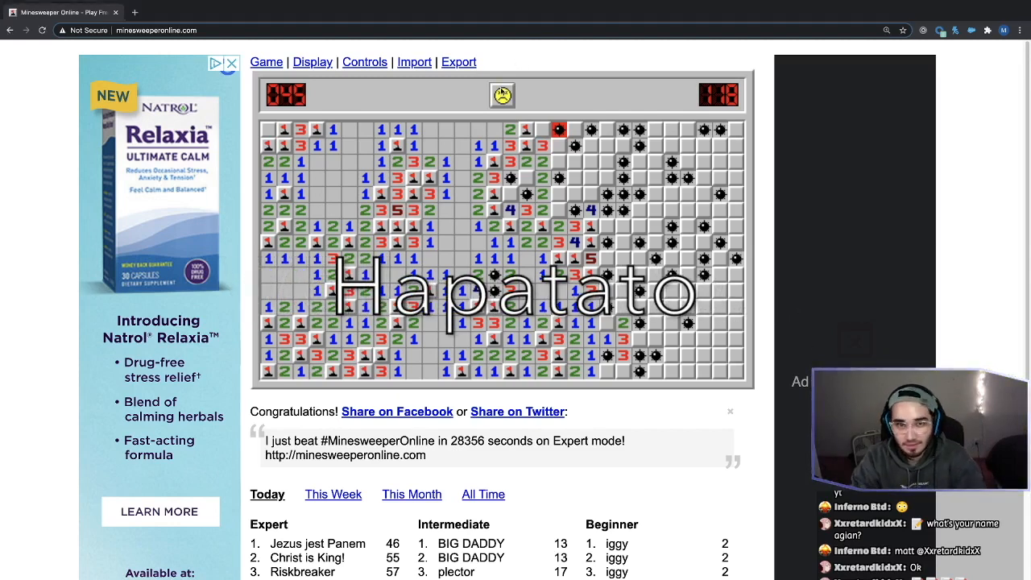
Reset via the smiley face and open a cleared region in the middle of the new expert board.
{"action": "left_click", "coordinate": [503, 96]}
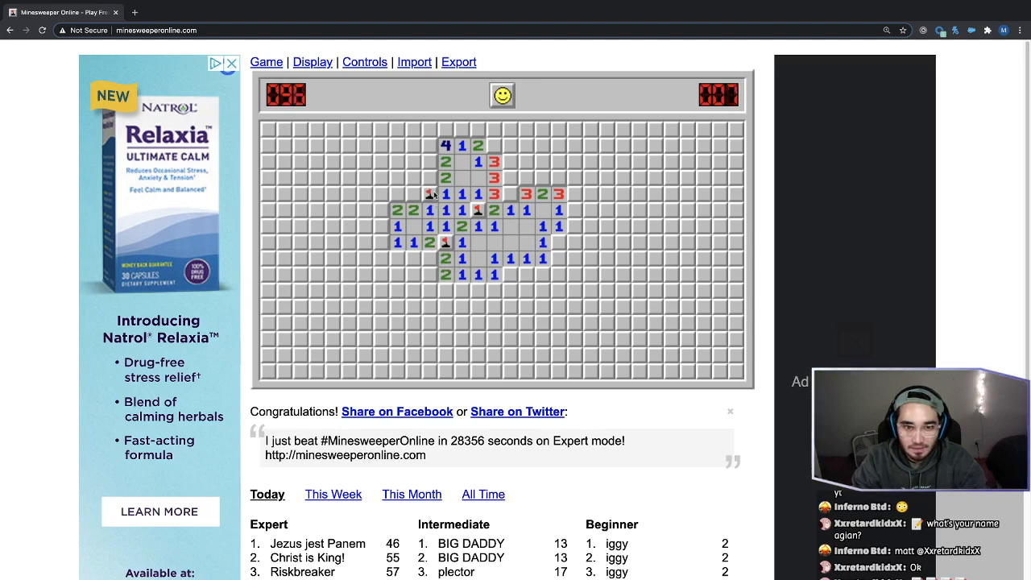
{"action": "left_click", "coordinate": [432, 193]}
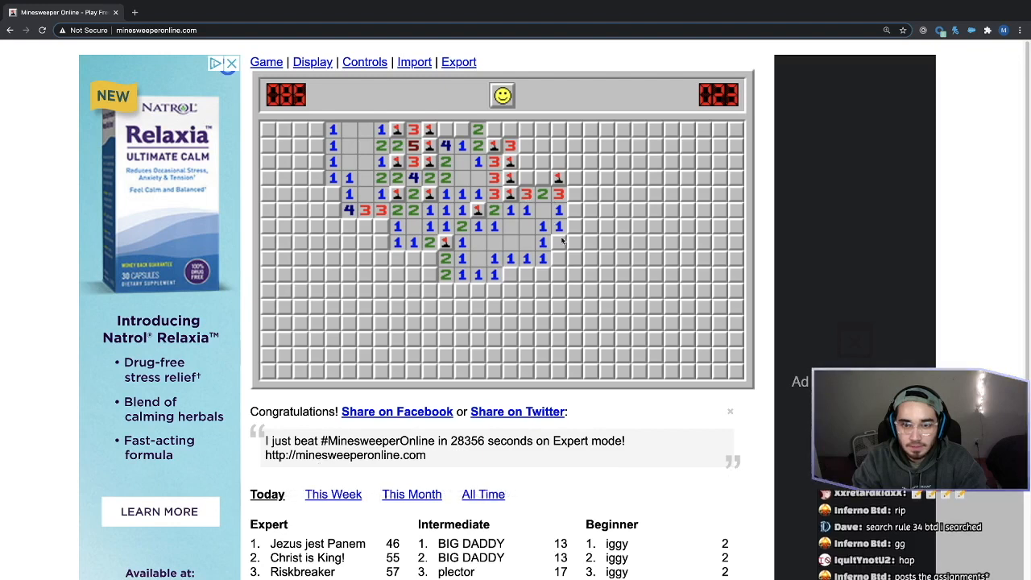
Reveal safe squares on the opening's right edge and downward along its bottom edge.
{"action": "left_click", "coordinate": [561, 241]}
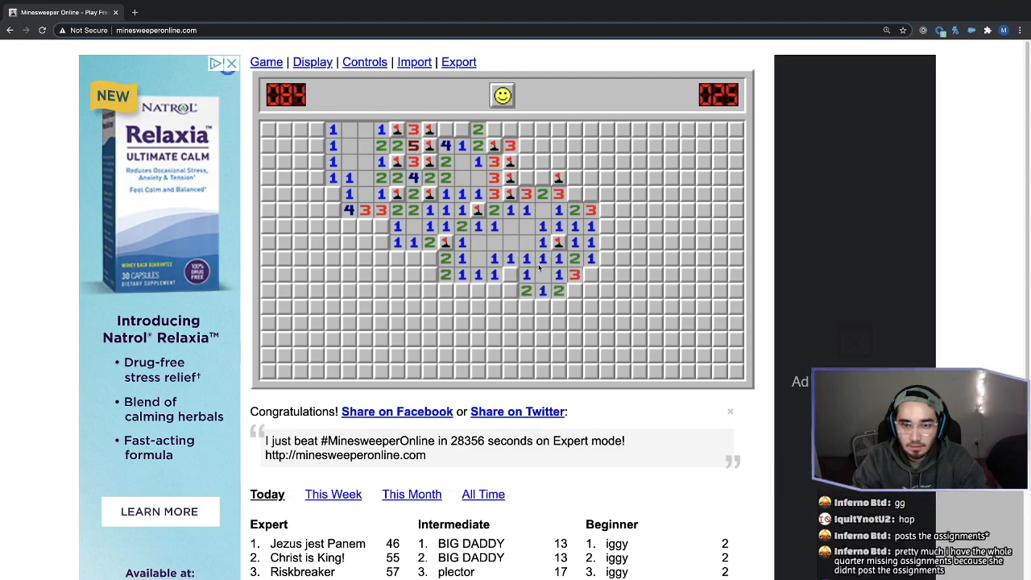
{"action": "left_click", "coordinate": [477, 290]}
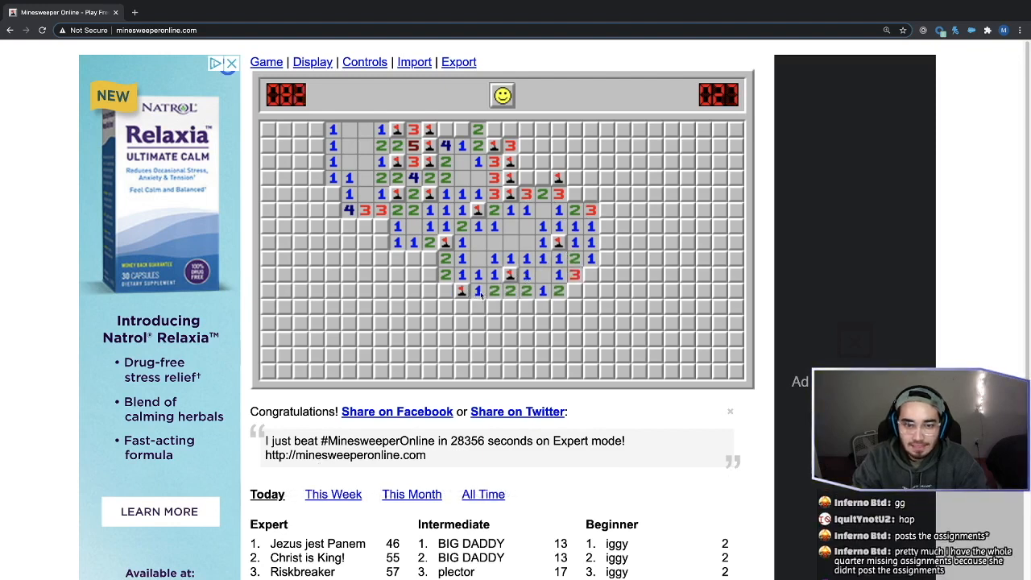
{"action": "left_click", "coordinate": [479, 306]}
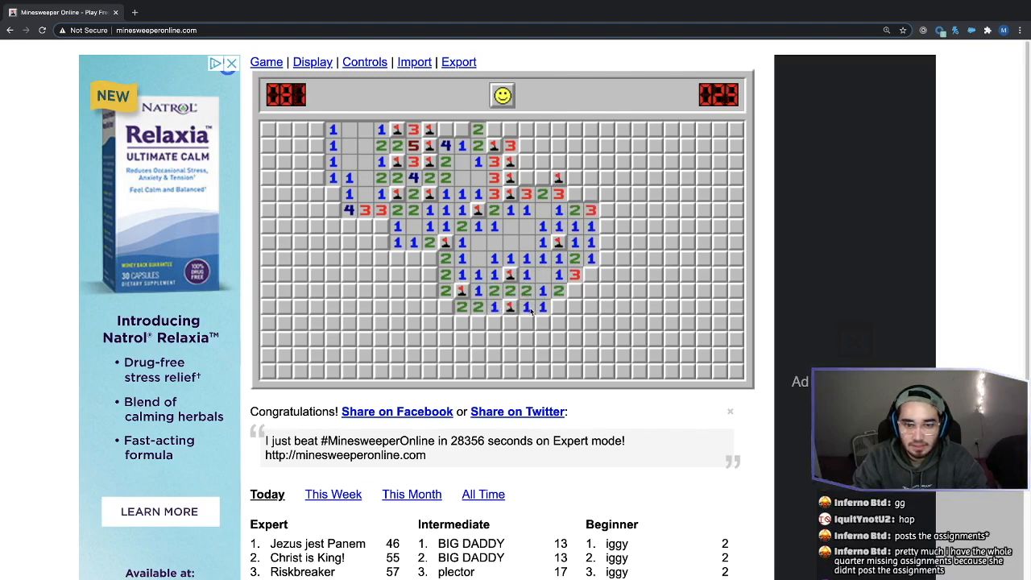
{"action": "left_click", "coordinate": [477, 322]}
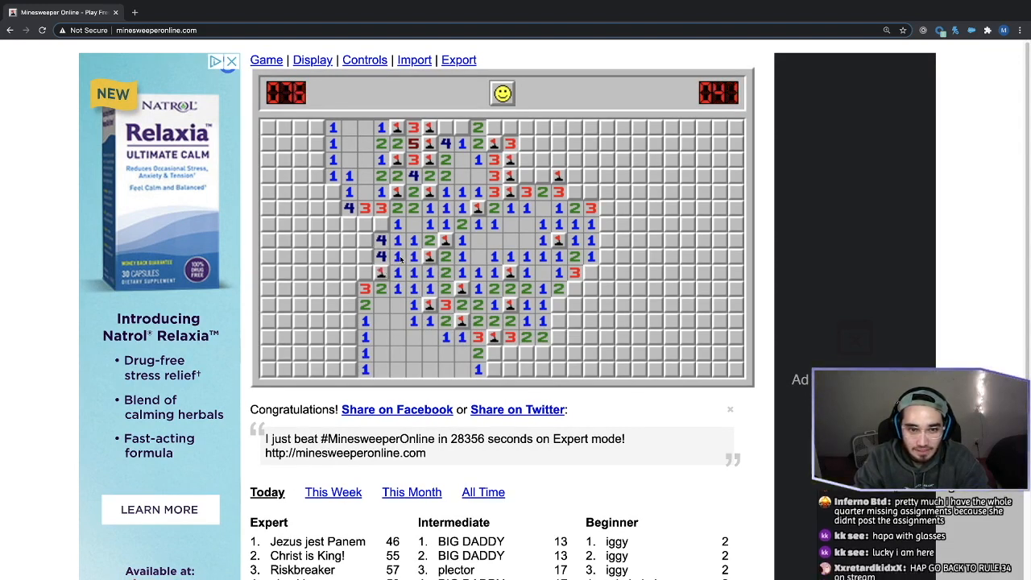
Clear the lower-left region out to the far left of the board, flagging mines found.
{"action": "left_click", "coordinate": [365, 224]}
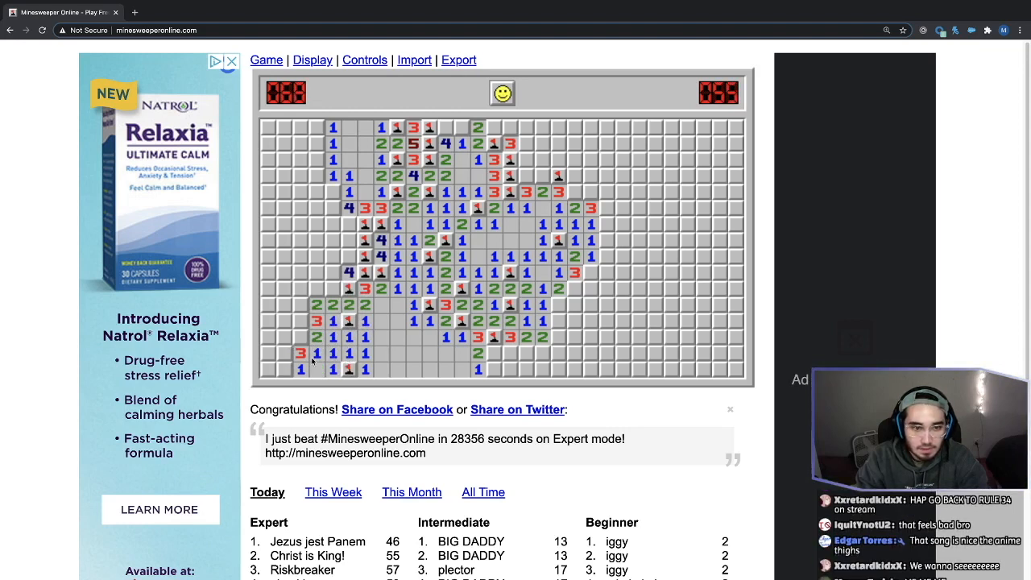
{"action": "left_click", "coordinate": [283, 339]}
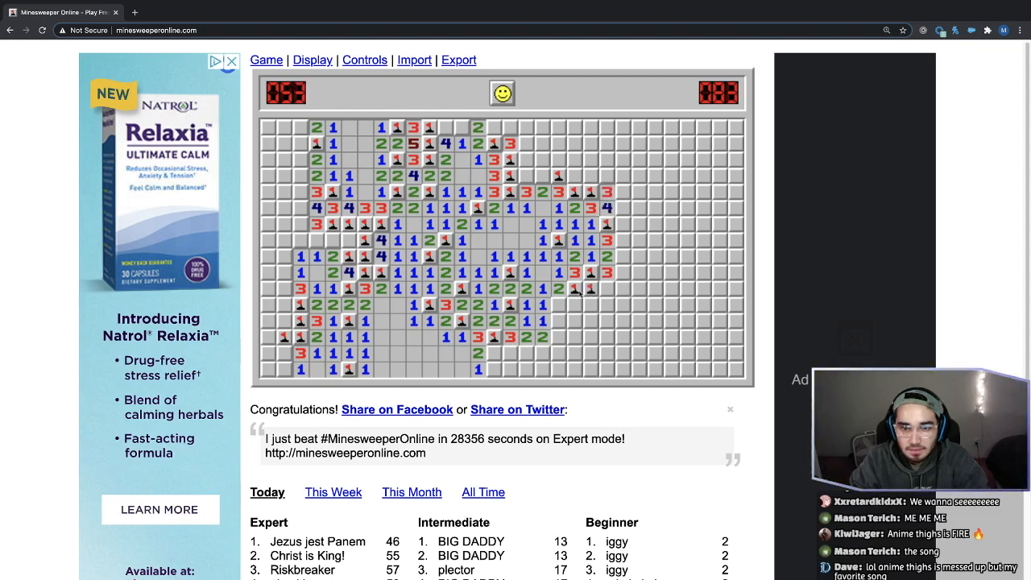
Clear safe squares across the bottom row and the lower-right area of the board.
{"action": "left_click", "coordinate": [556, 322]}
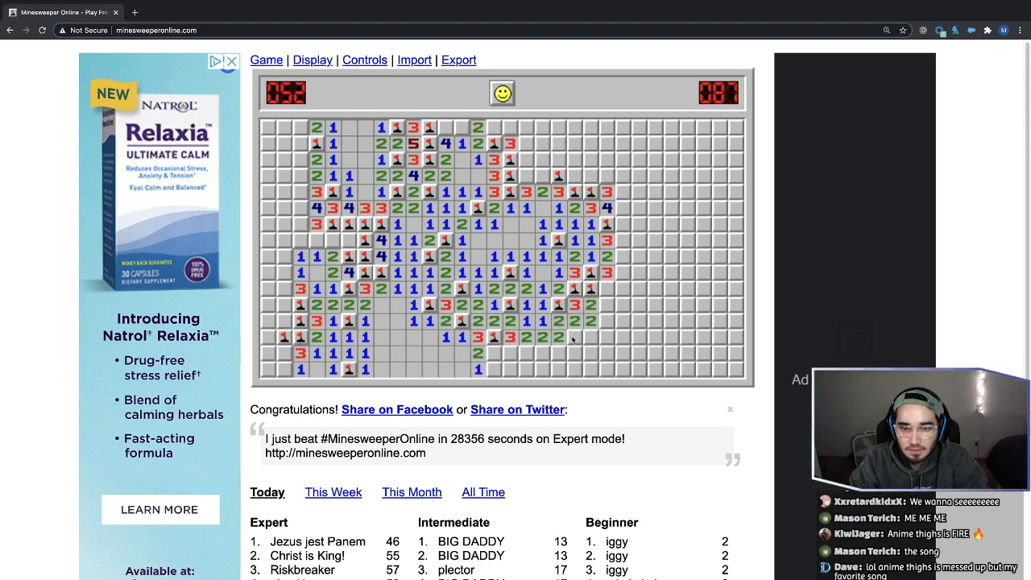
{"action": "left_click", "coordinate": [593, 334]}
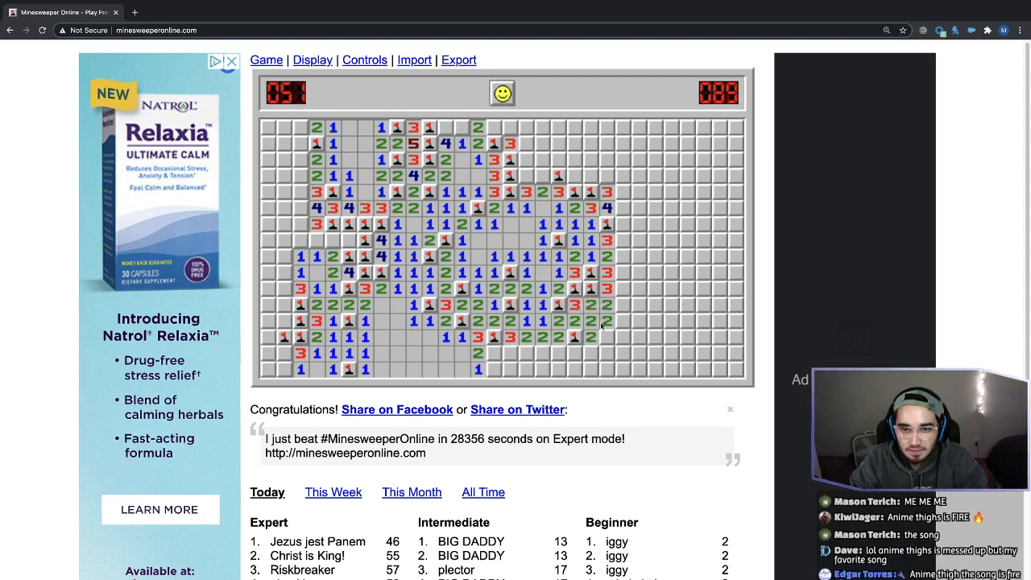
{"action": "left_click", "coordinate": [576, 353]}
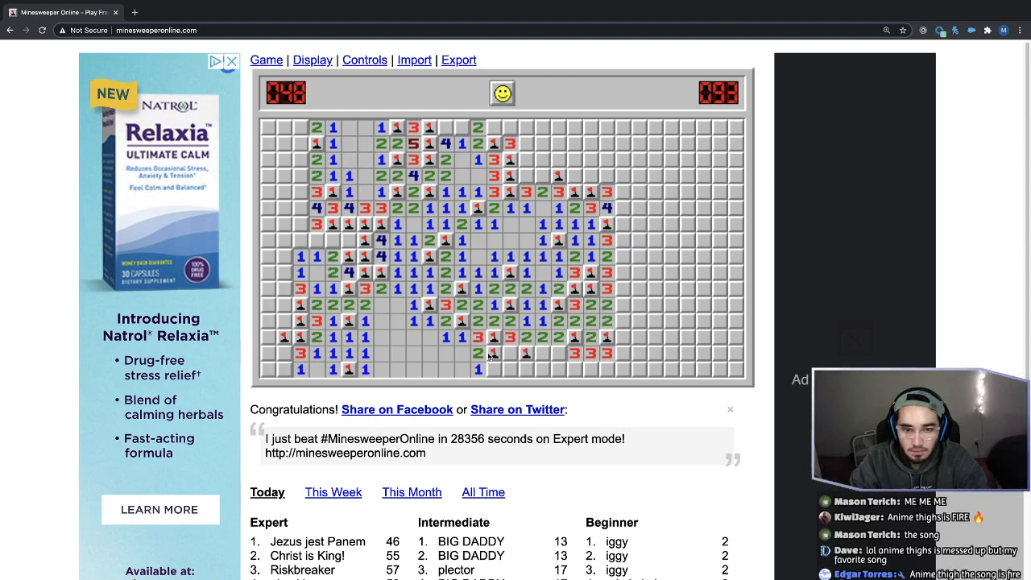
{"action": "left_click", "coordinate": [493, 355]}
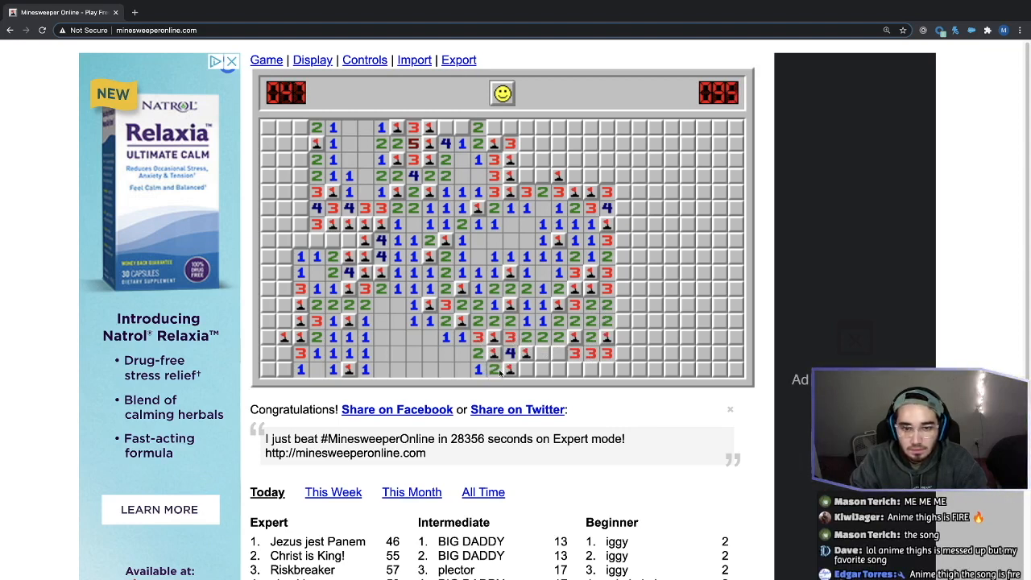
{"action": "left_click", "coordinate": [525, 369]}
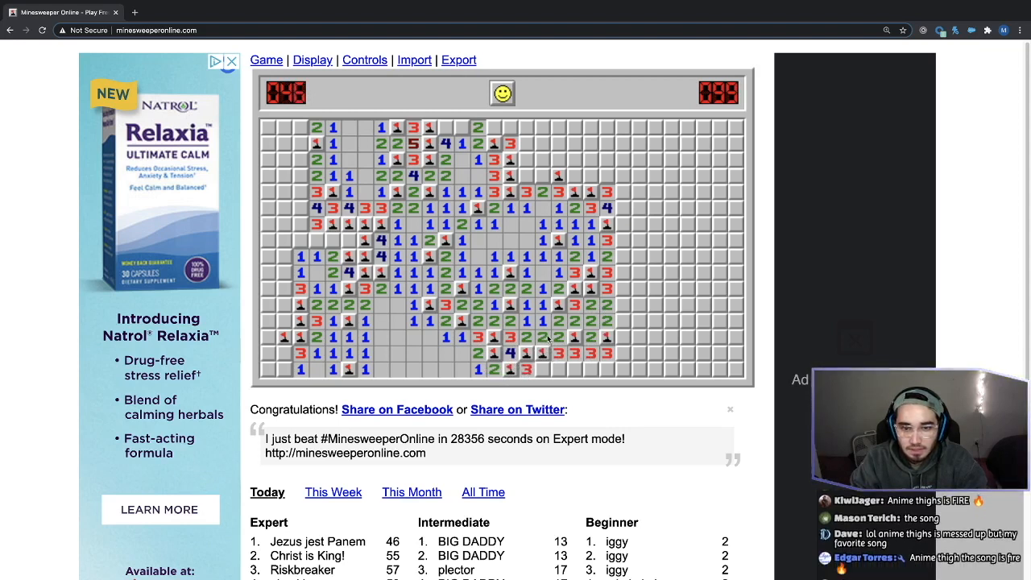
{"action": "left_click", "coordinate": [561, 369]}
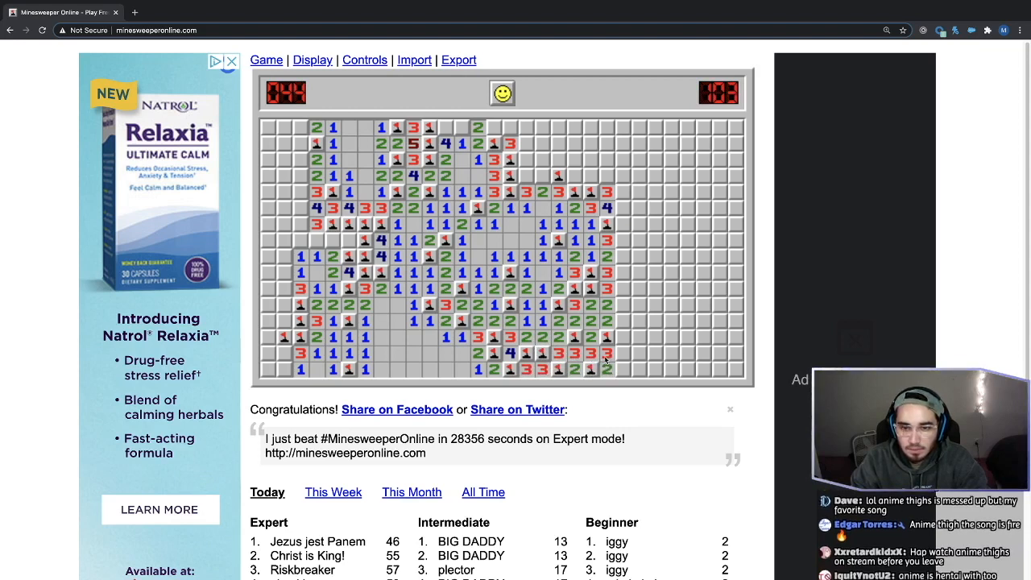
Work up the right side toward the top-right corner, leaving 23 mines unflagged.
{"action": "left_click", "coordinate": [636, 355]}
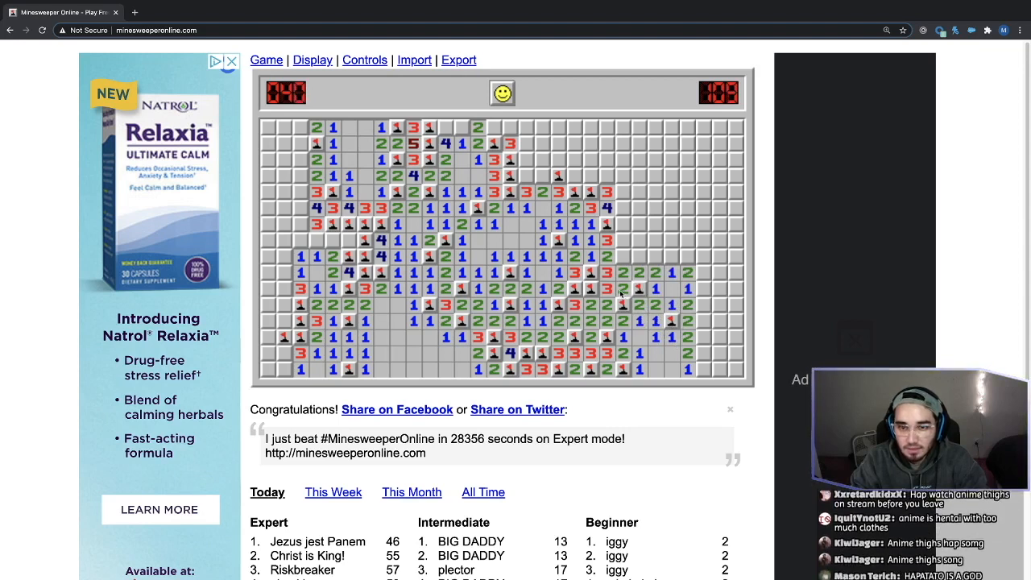
{"action": "left_click", "coordinate": [622, 241]}
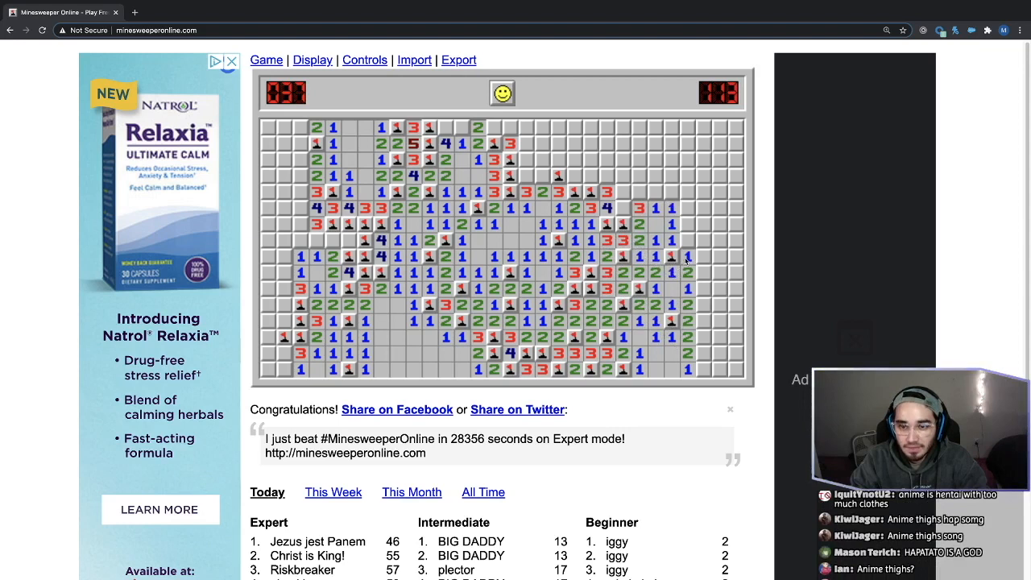
{"action": "left_click", "coordinate": [690, 258]}
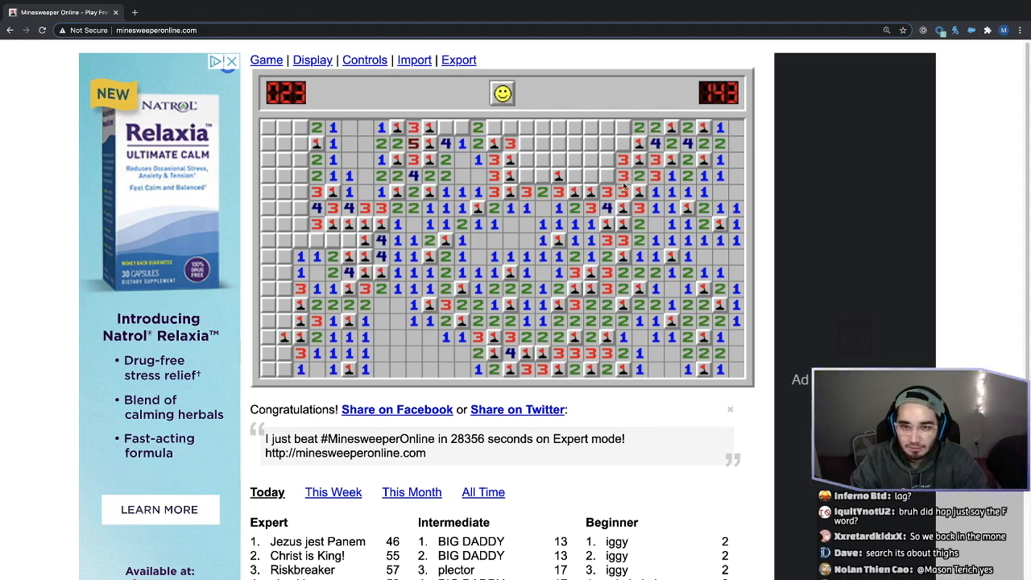
{"action": "left_click", "coordinate": [577, 176]}
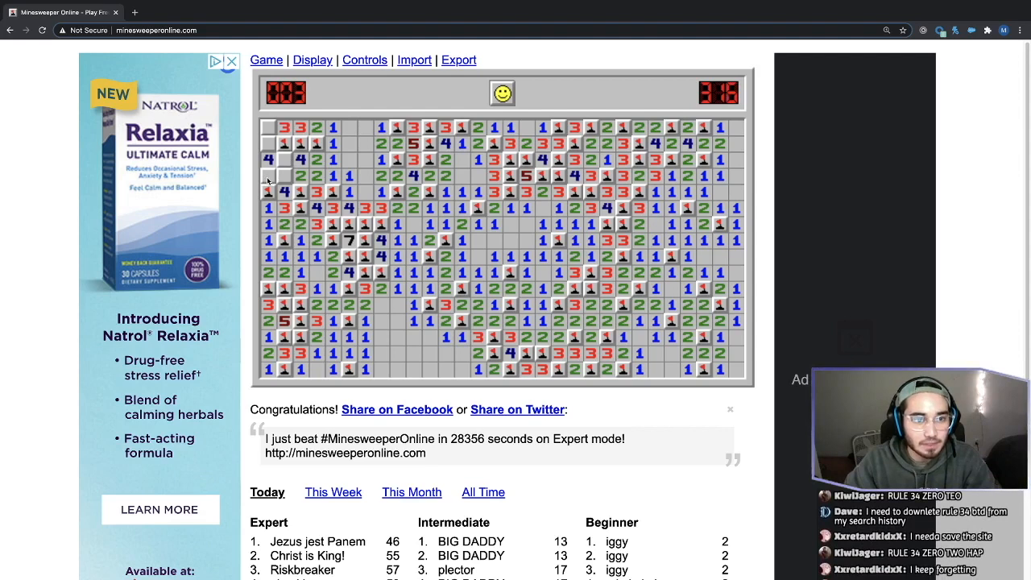
Reveal the last safe squares in the top-left corner until the mine counter shows 001.
{"action": "left_click", "coordinate": [271, 174]}
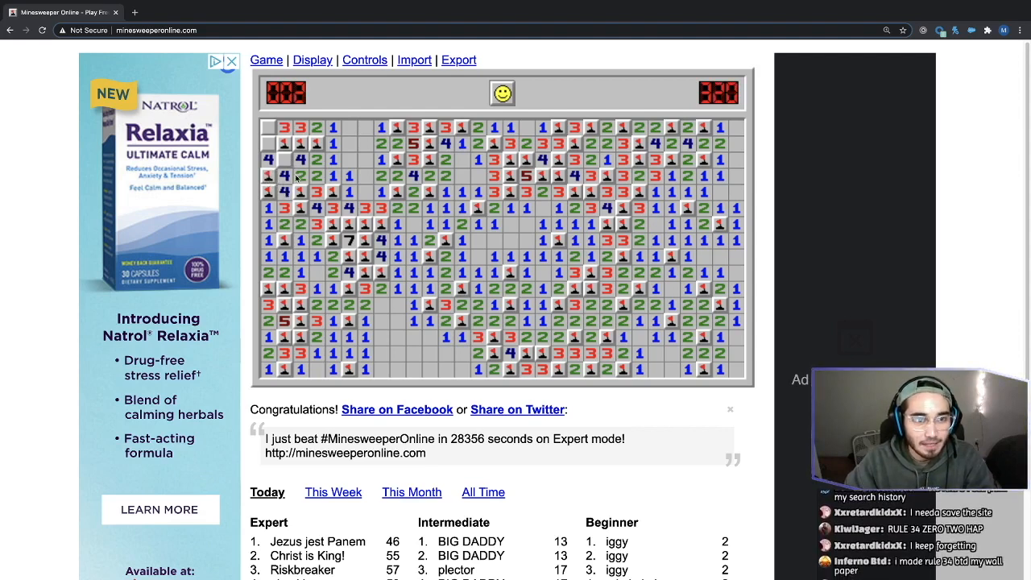
{"action": "left_click", "coordinate": [283, 142]}
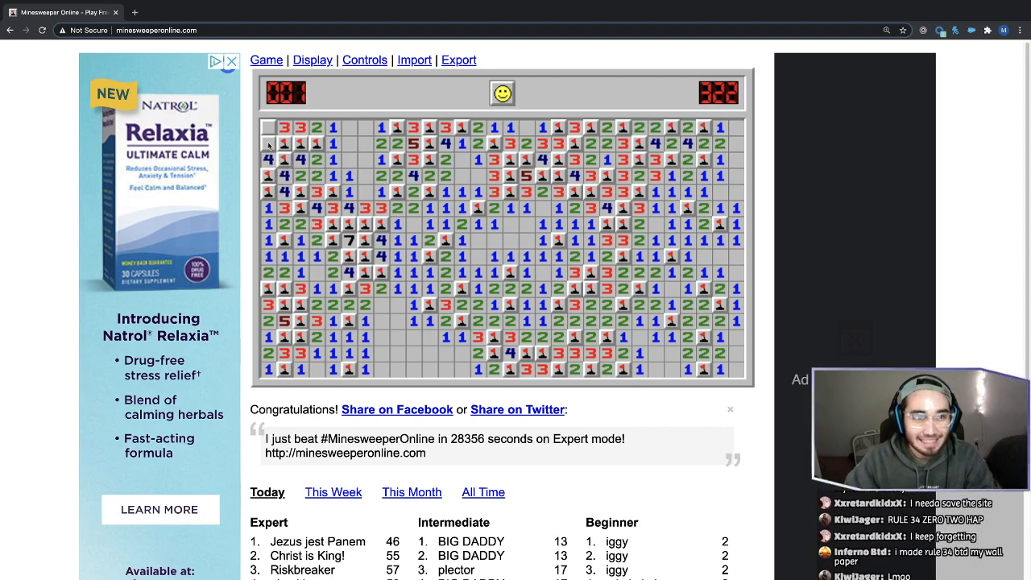